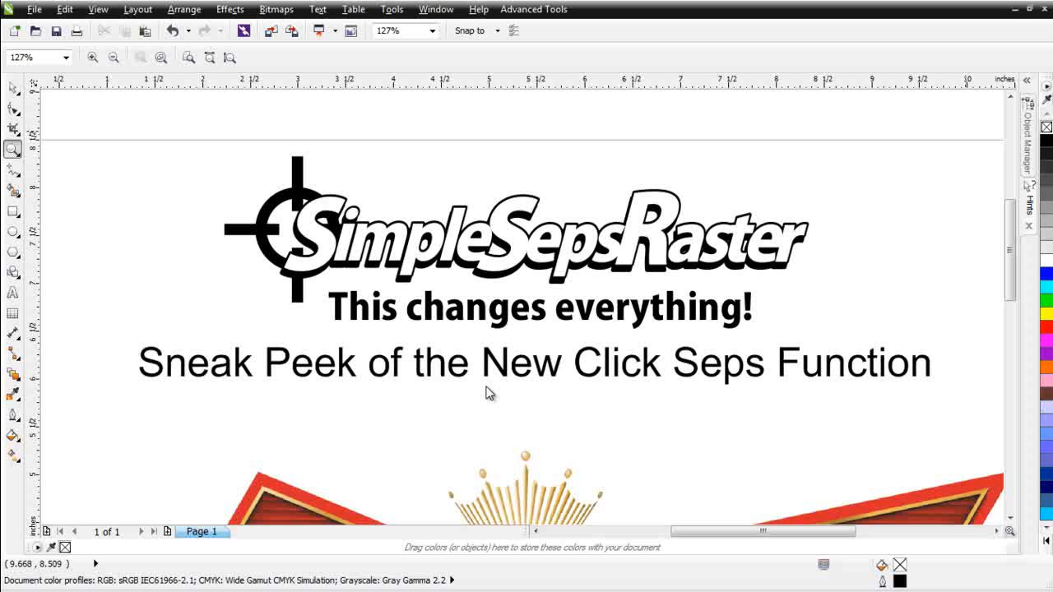
mouse_move(773, 460)
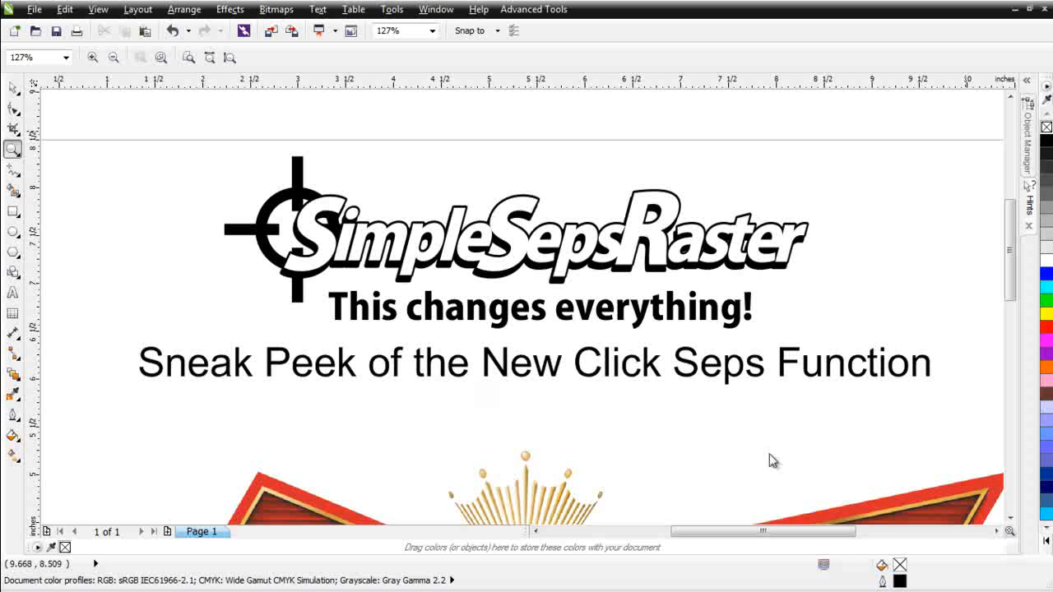
mouse_move(746, 458)
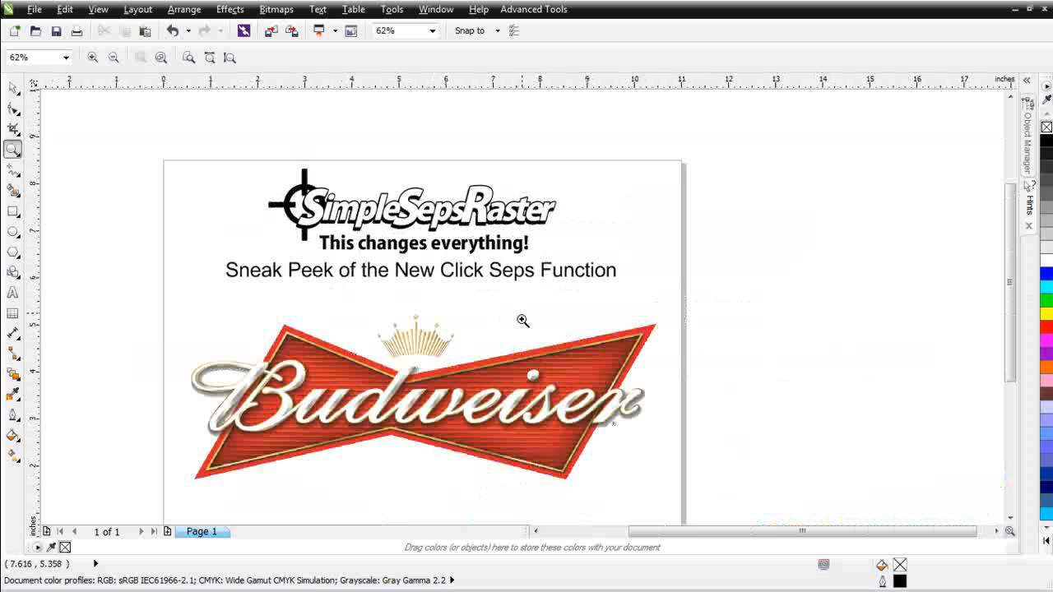
mouse_move(223, 321)
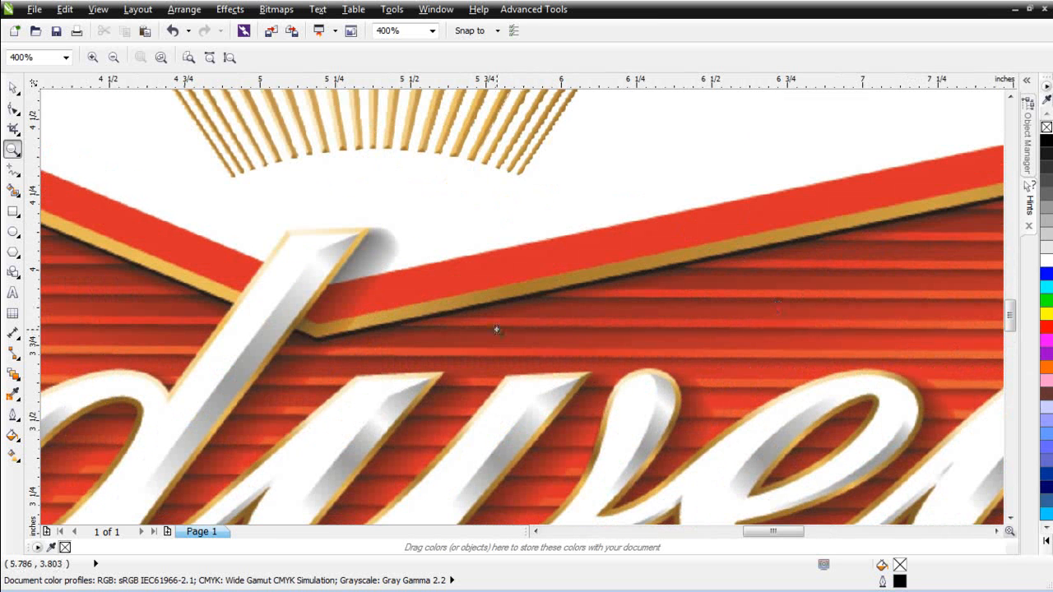
- Copy the Budweiser bitmap onto a new Page 2 and launch SimpleSeps Raster's Click Seps panel
left_click(496, 329)
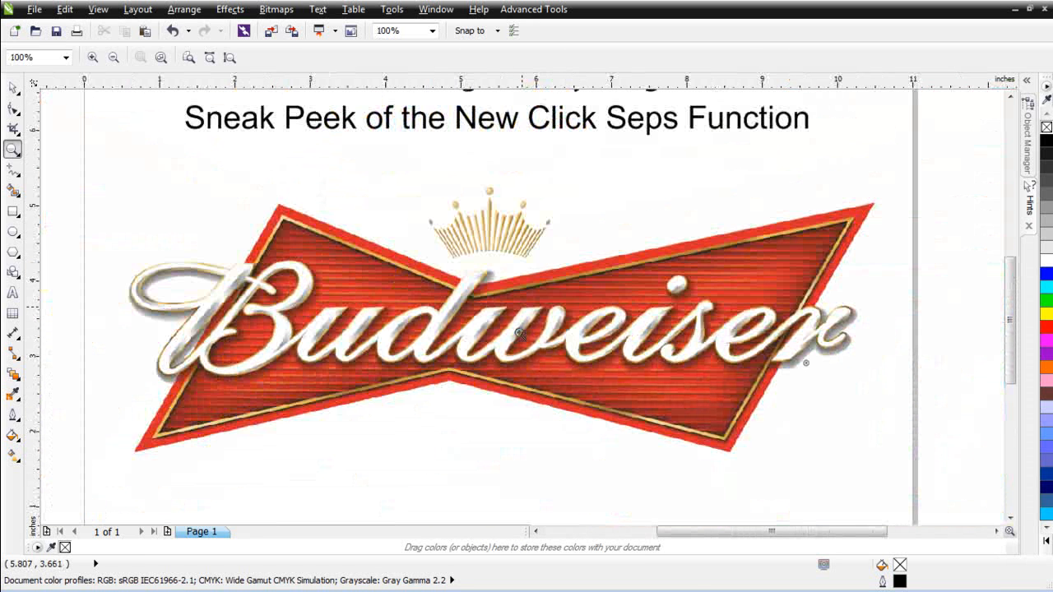
mouse_move(532, 327)
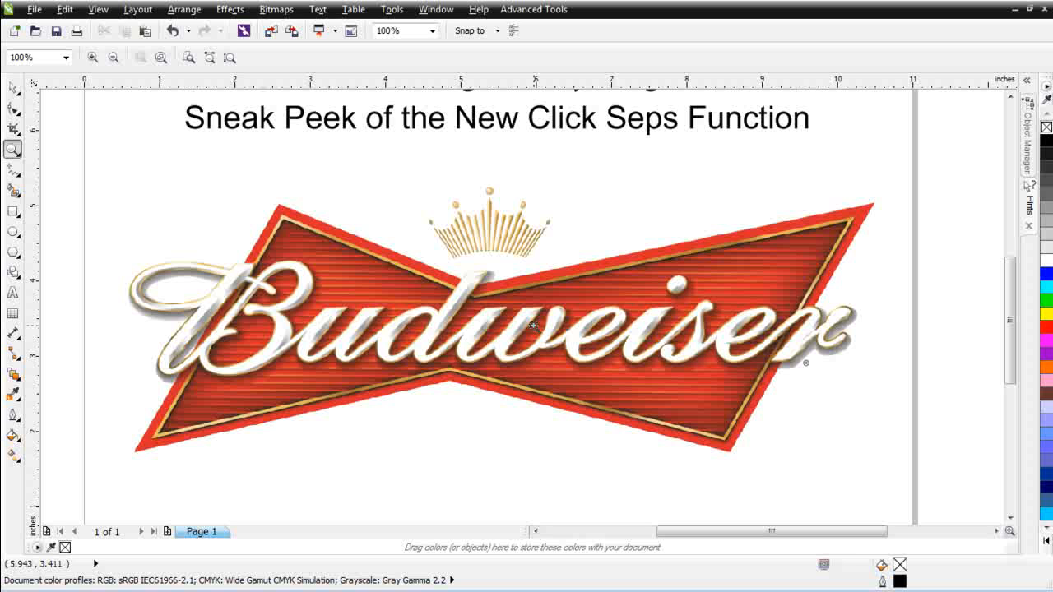
mouse_move(499, 311)
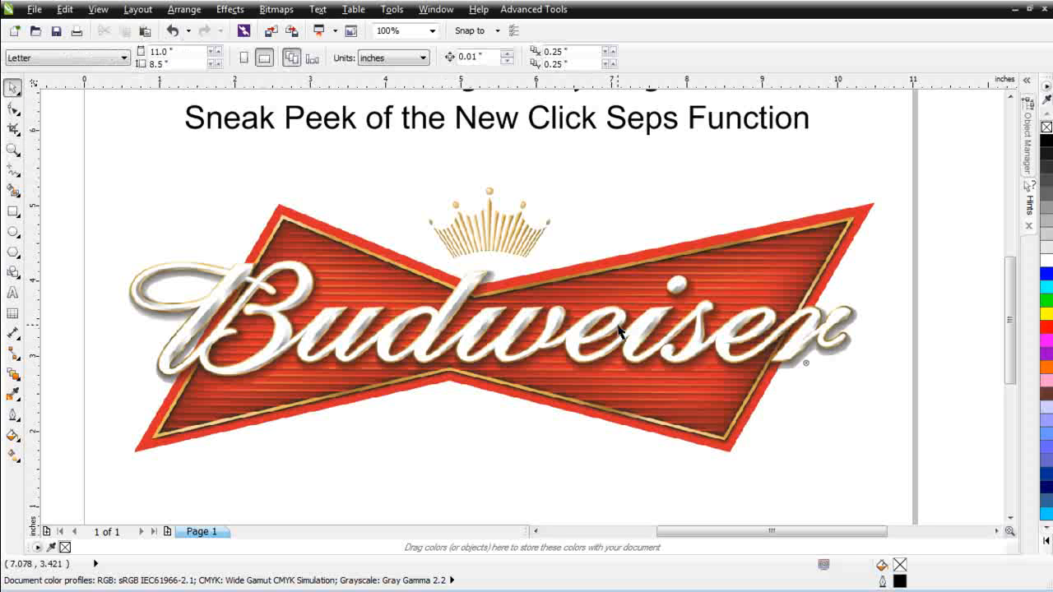
left_click(617, 325)
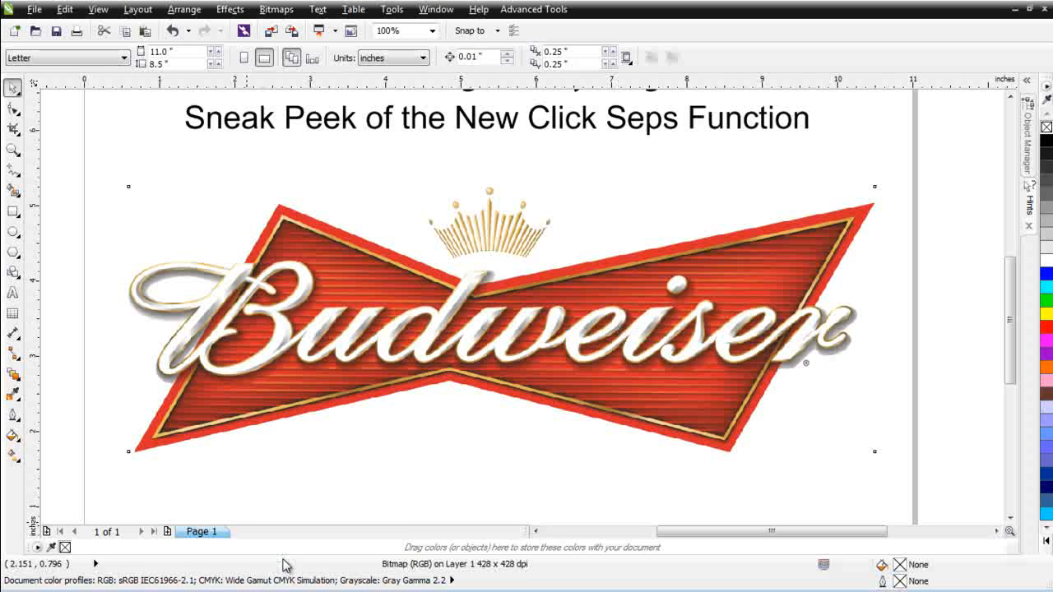
left_click(250, 531)
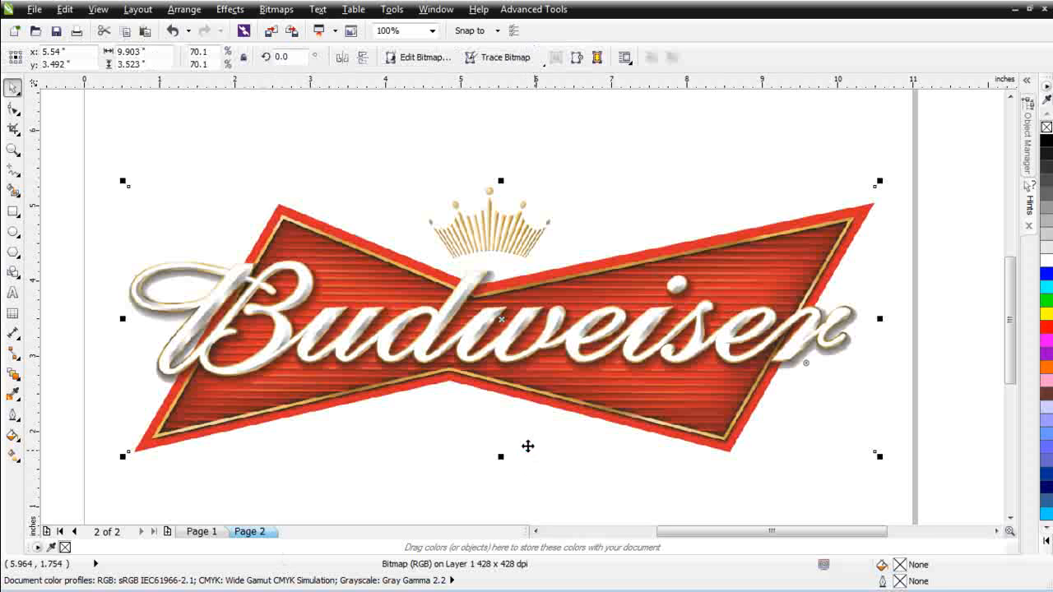
left_click(533, 9)
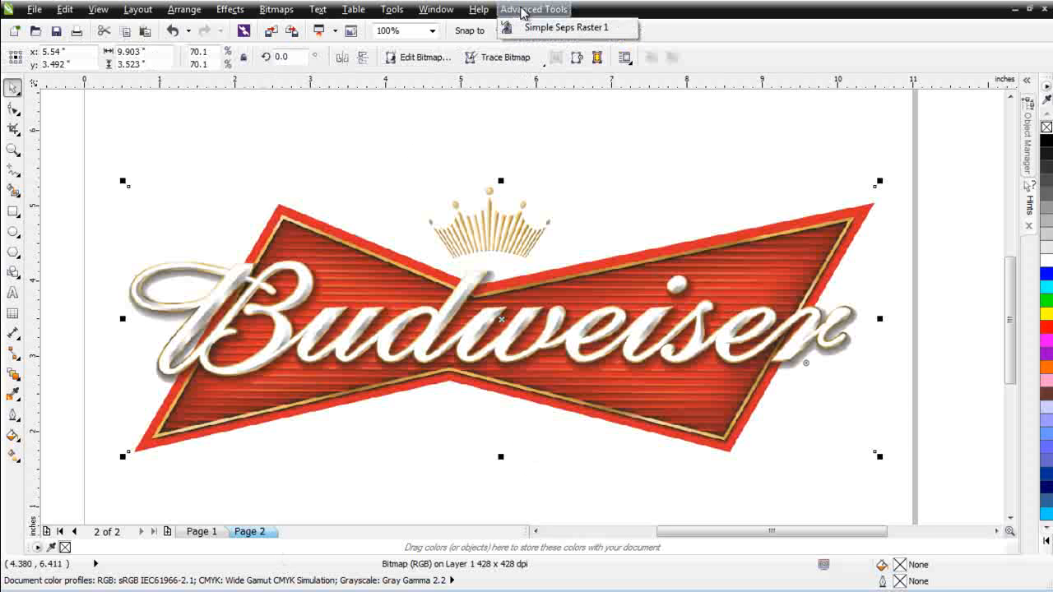
left_click(567, 27)
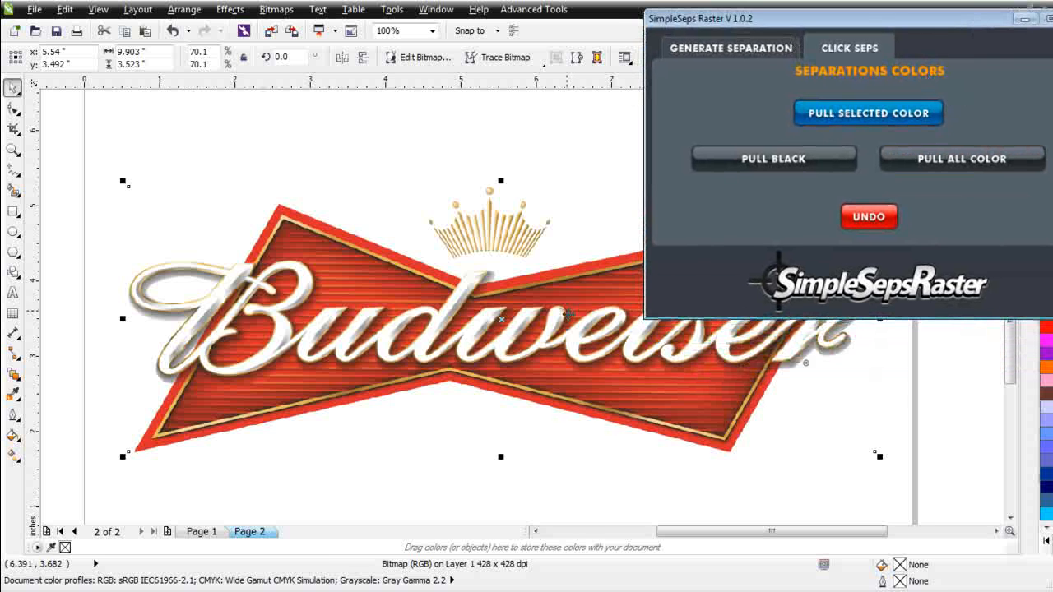
mouse_move(506, 412)
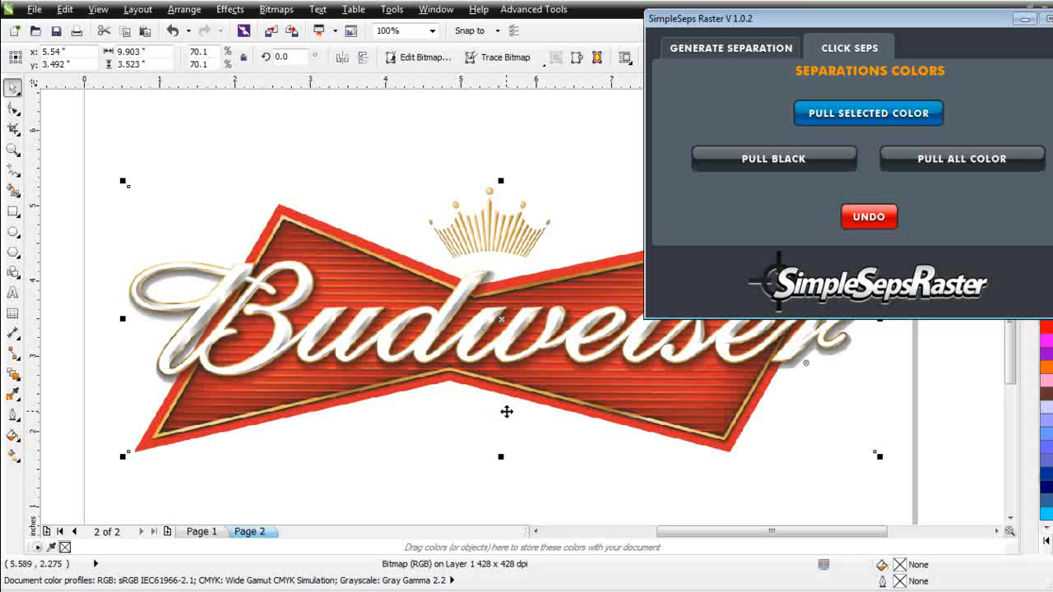
mouse_move(383, 356)
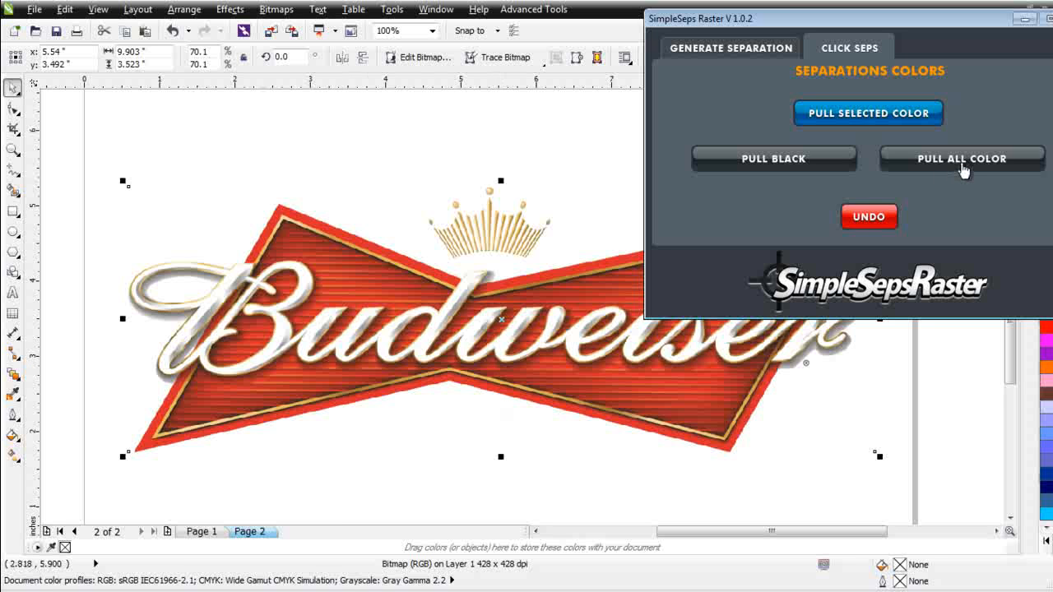
mouse_move(963, 170)
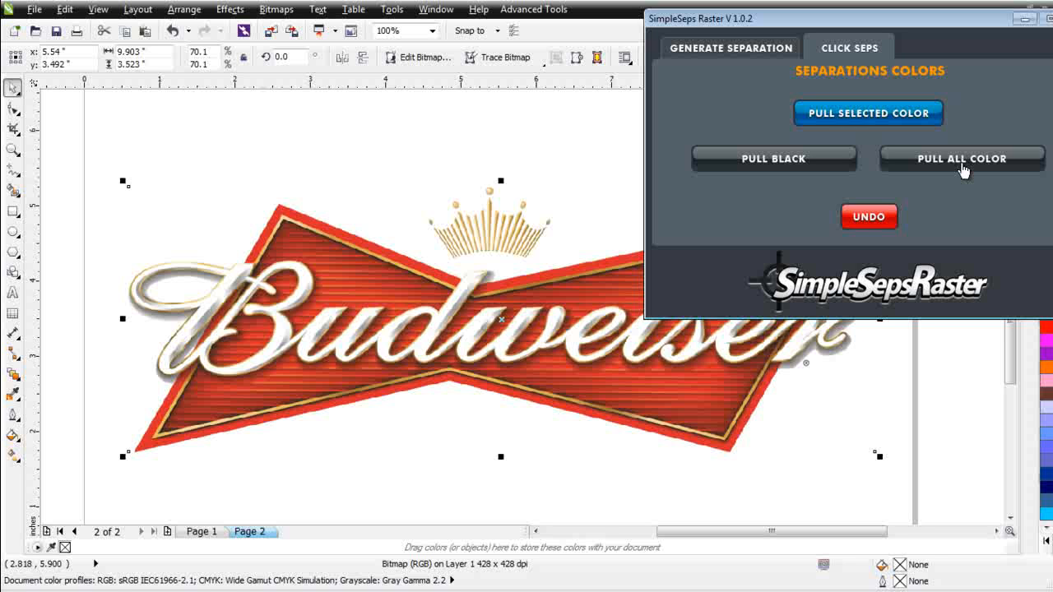
mouse_move(538, 329)
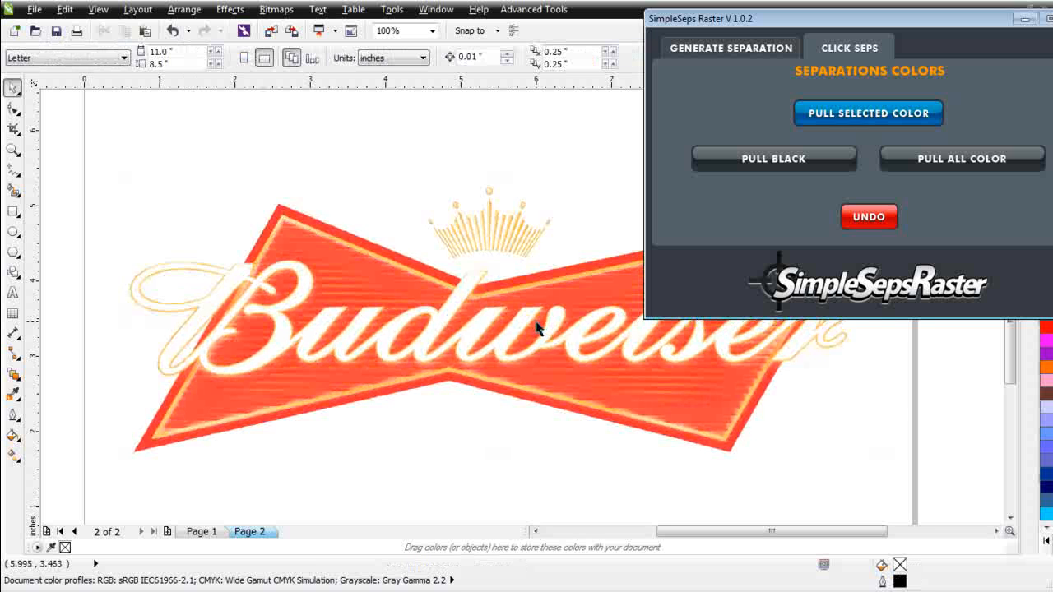
- Select the colour-reduced Budweiser bitmap that Pull All Color produced on Page 2
left_click(535, 329)
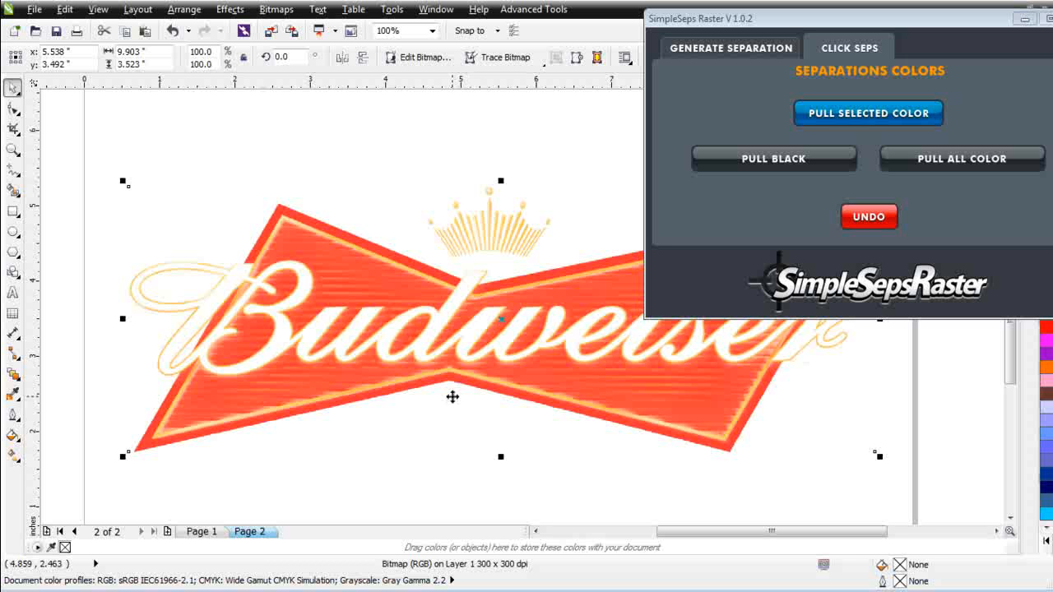
mouse_move(553, 356)
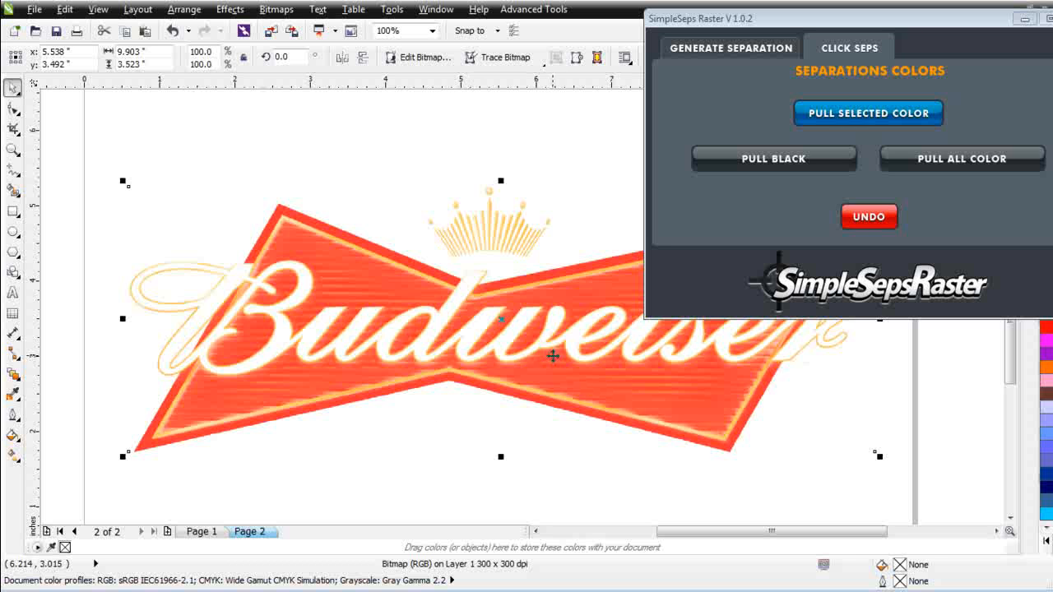
mouse_move(25, 388)
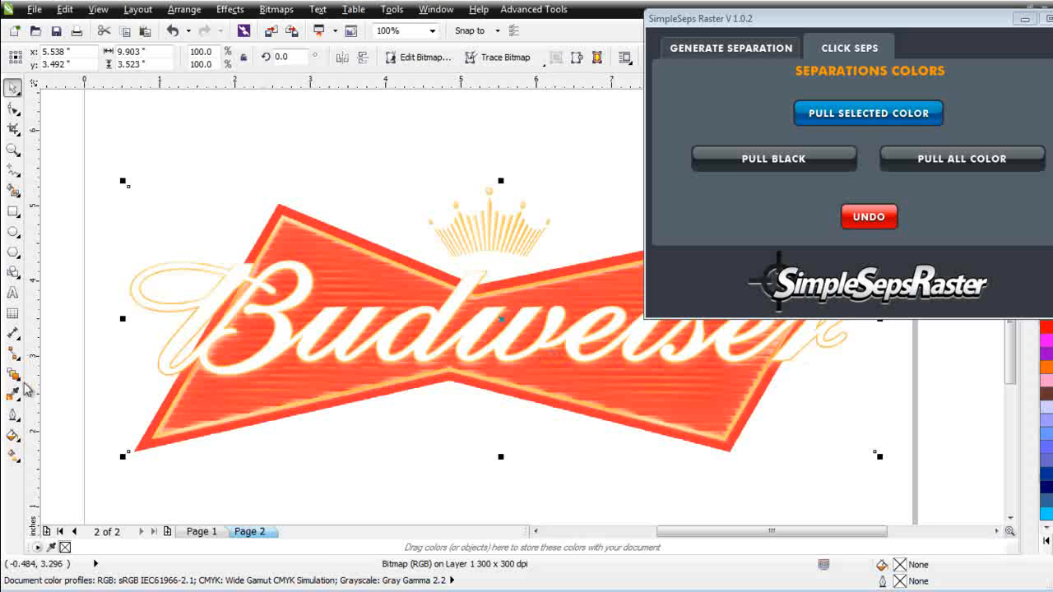
mouse_move(12, 397)
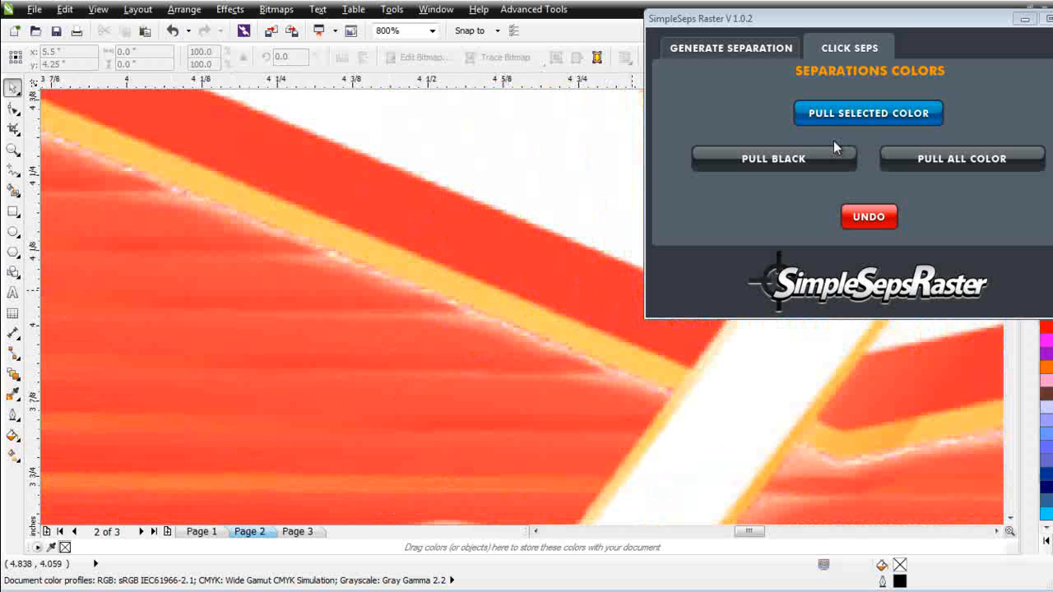
- Sample the bowtie red to pull separations onto Pages 3 and 4, then return to Page 2
left_click(13, 394)
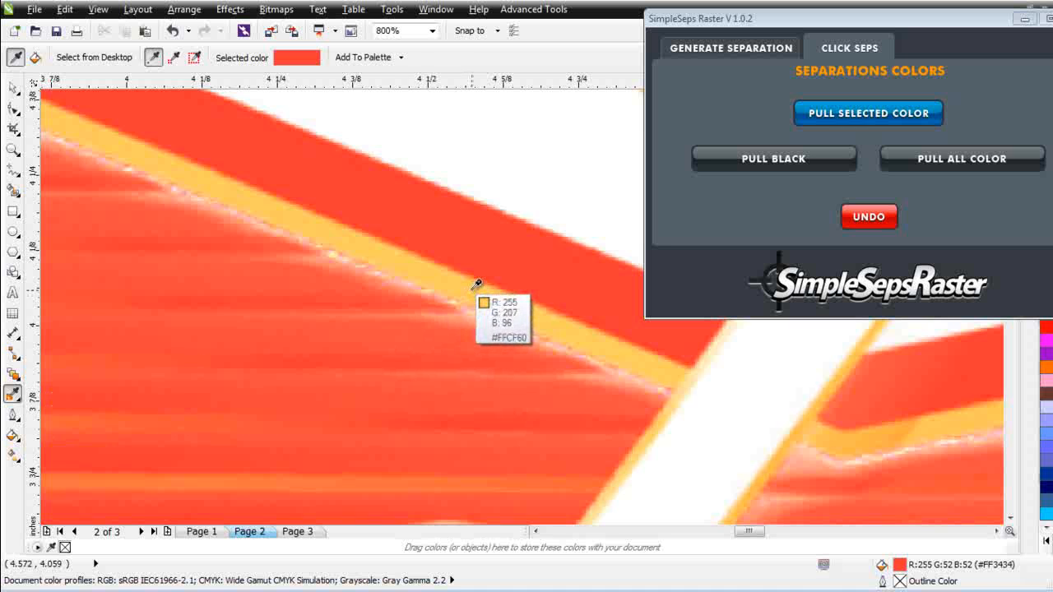
left_click(477, 286)
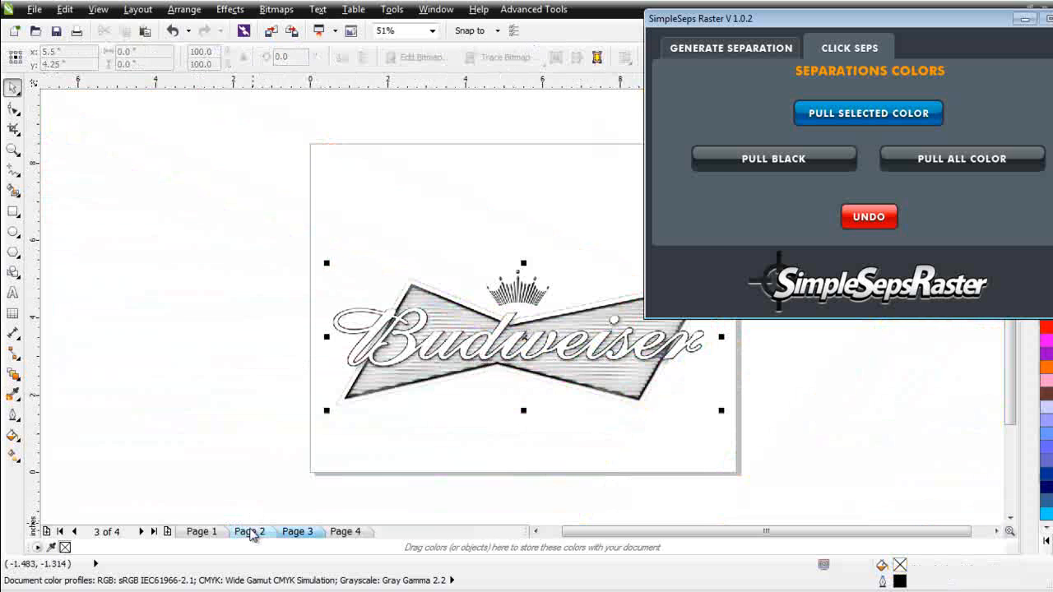
left_click(249, 531)
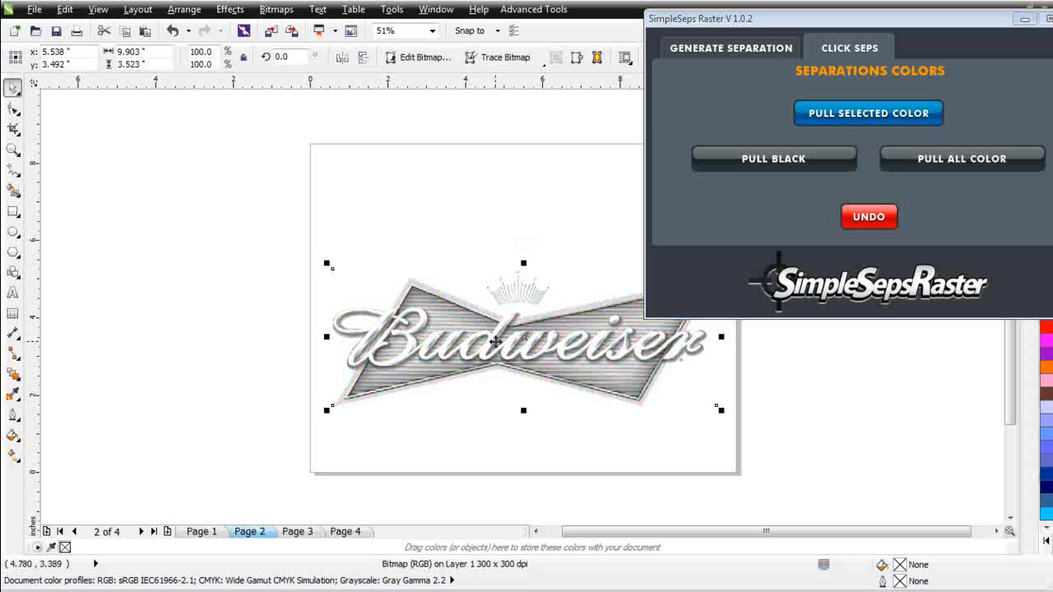
- Convert the Page 2 logo separation to monochrome, accepting the colour-management warning
left_click(731, 47)
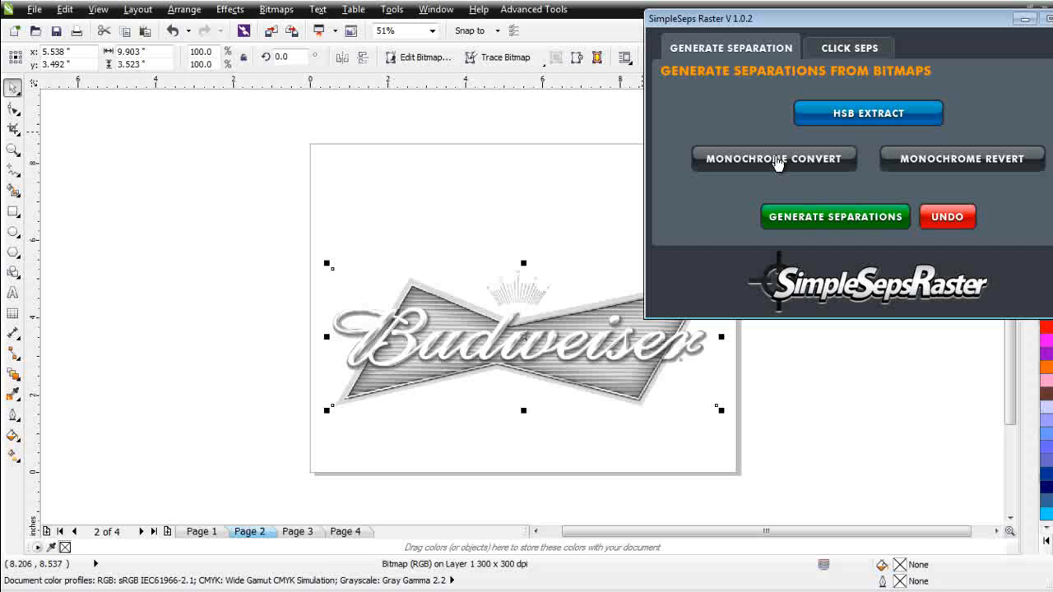
left_click(773, 158)
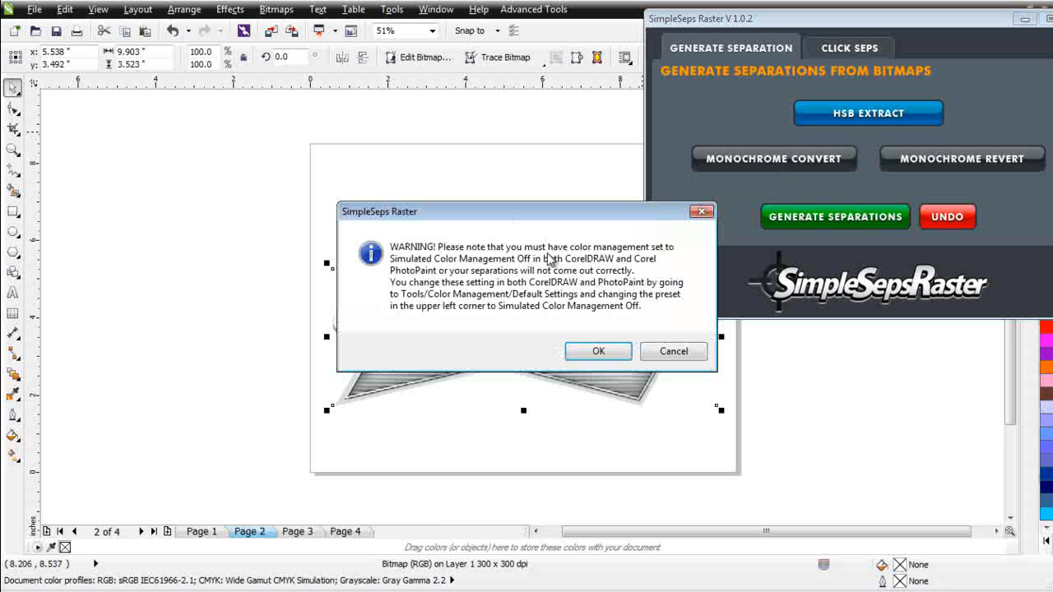
left_click(598, 351)
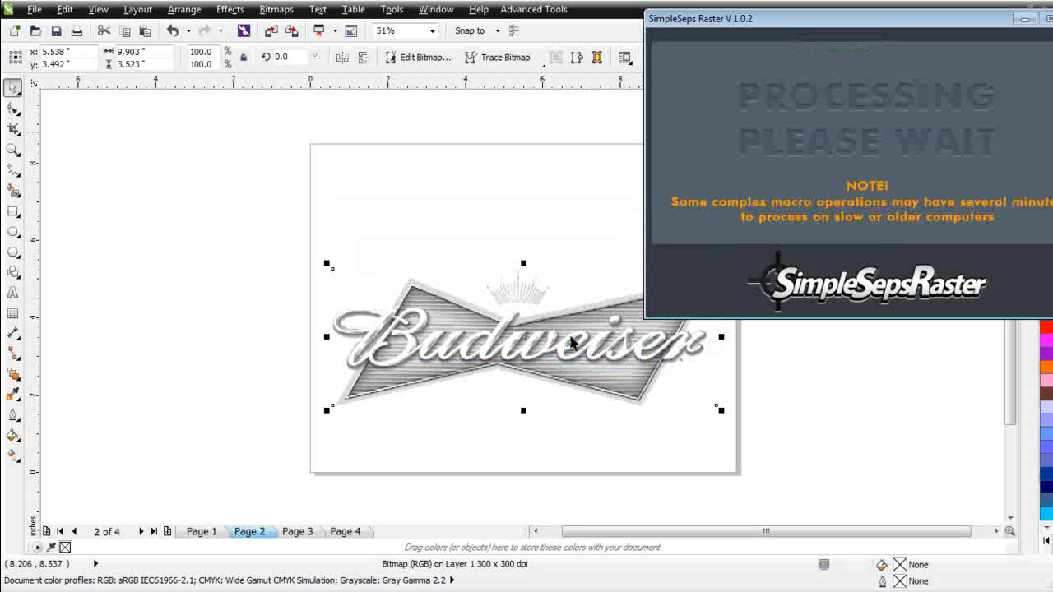
mouse_move(570, 337)
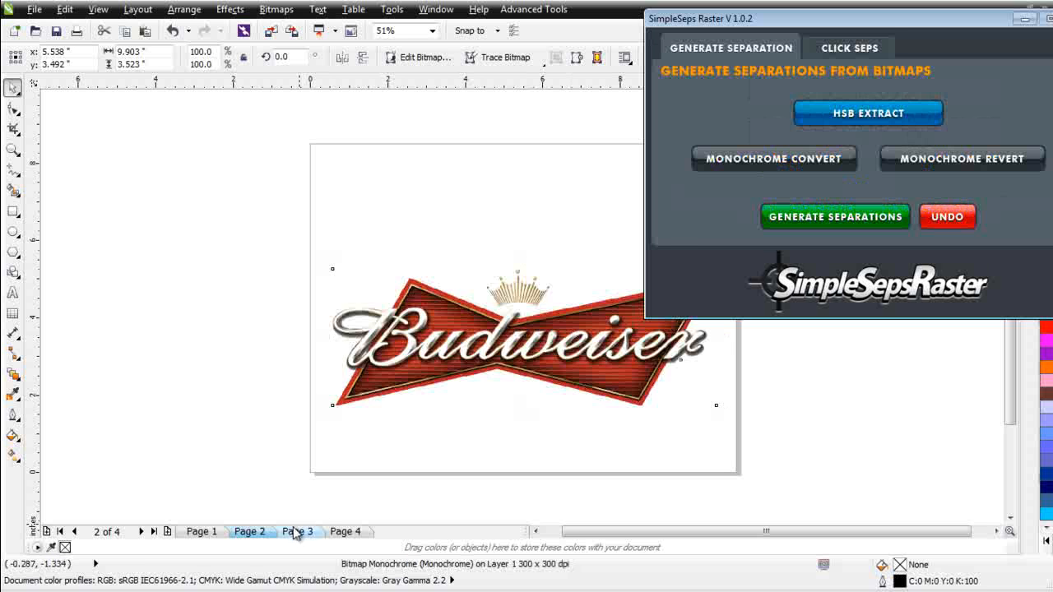
- Convert the Page 3 and Page 4 logo bitmaps to monochrome, dismissing each warning
left_click(773, 158)
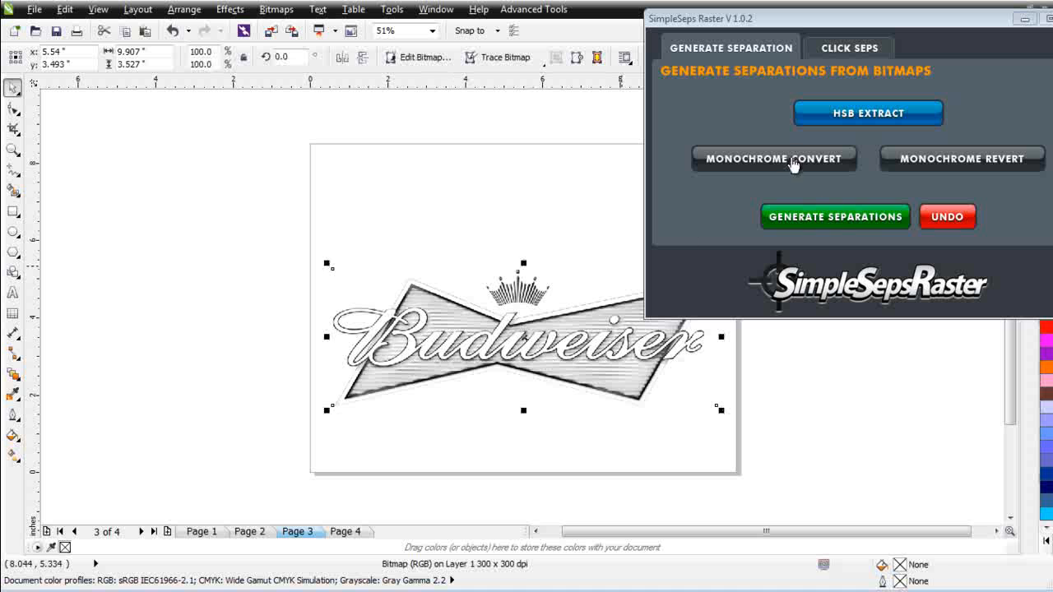
left_click(773, 158)
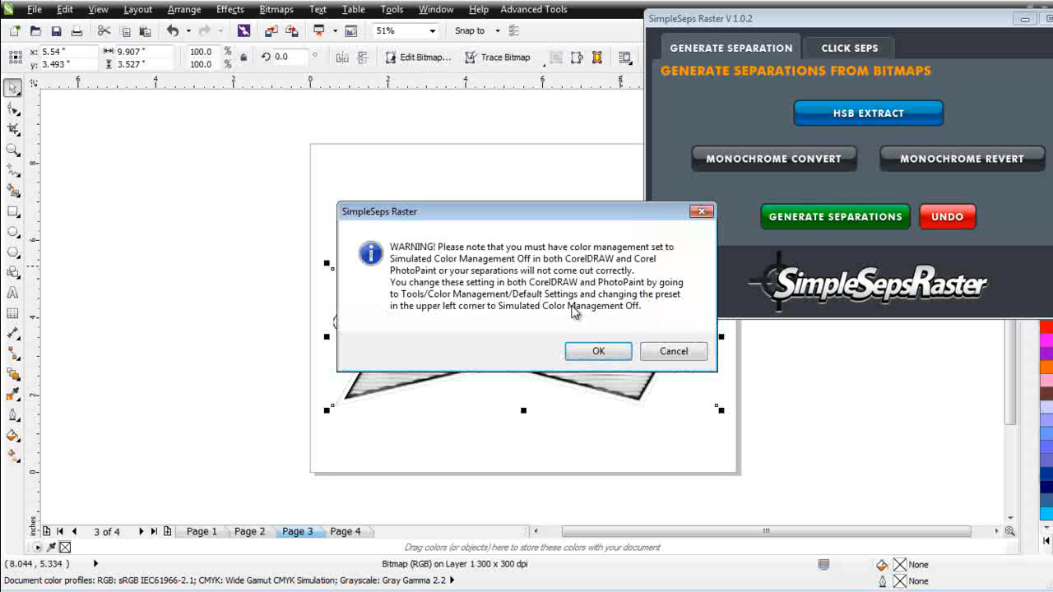
left_click(598, 351)
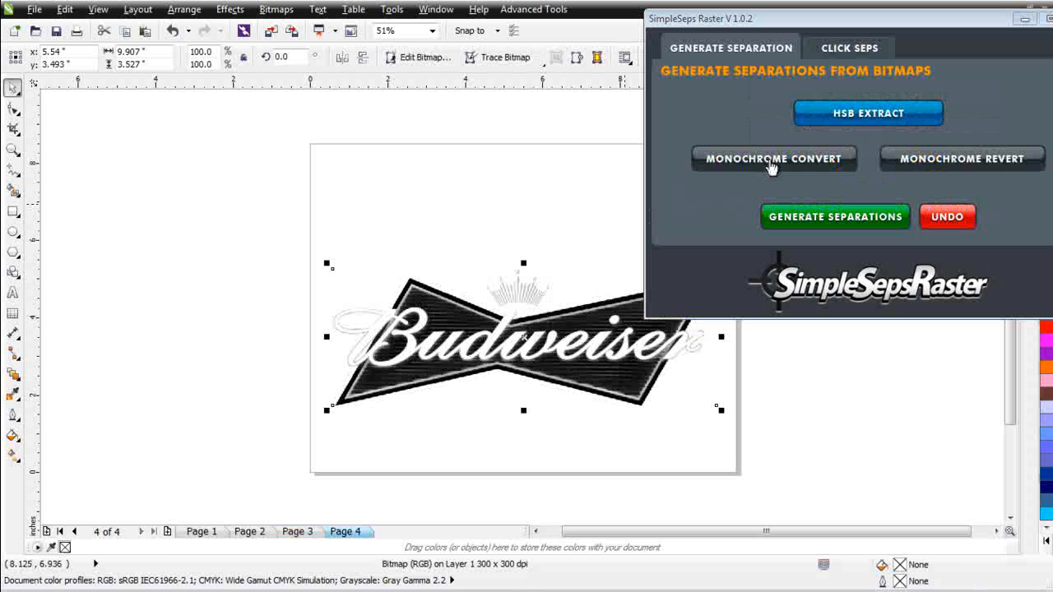
left_click(772, 158)
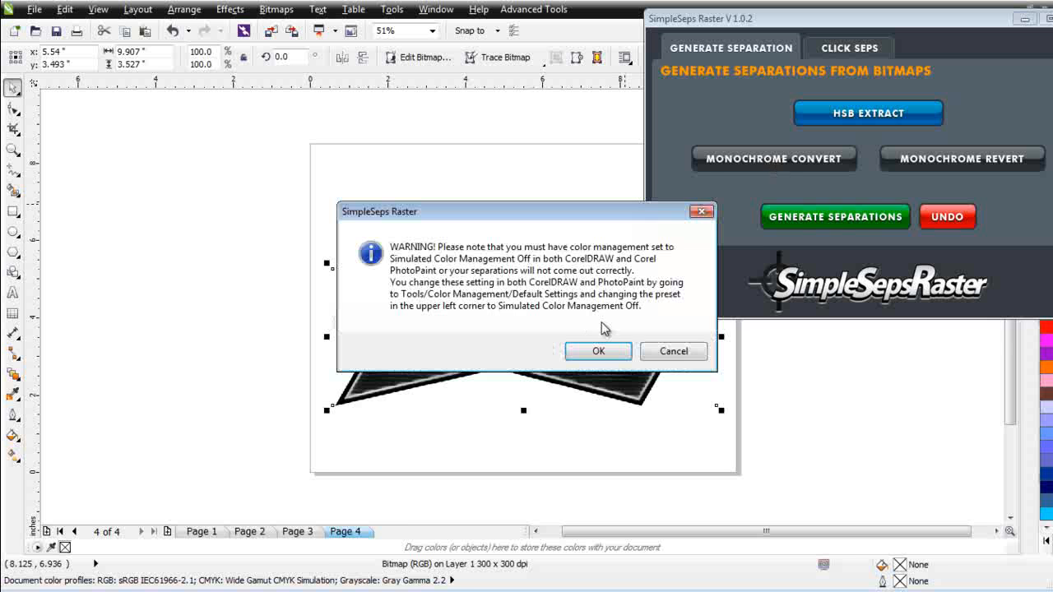
left_click(598, 351)
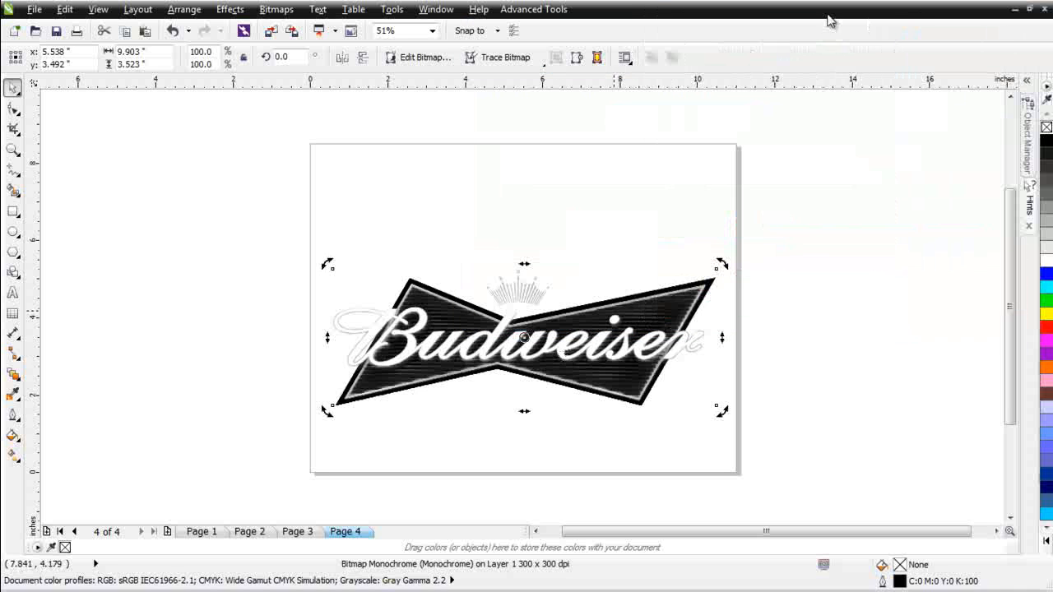
- Colour the Page 4 monochrome logo red and the Page 3 logo tan
left_click(1045, 327)
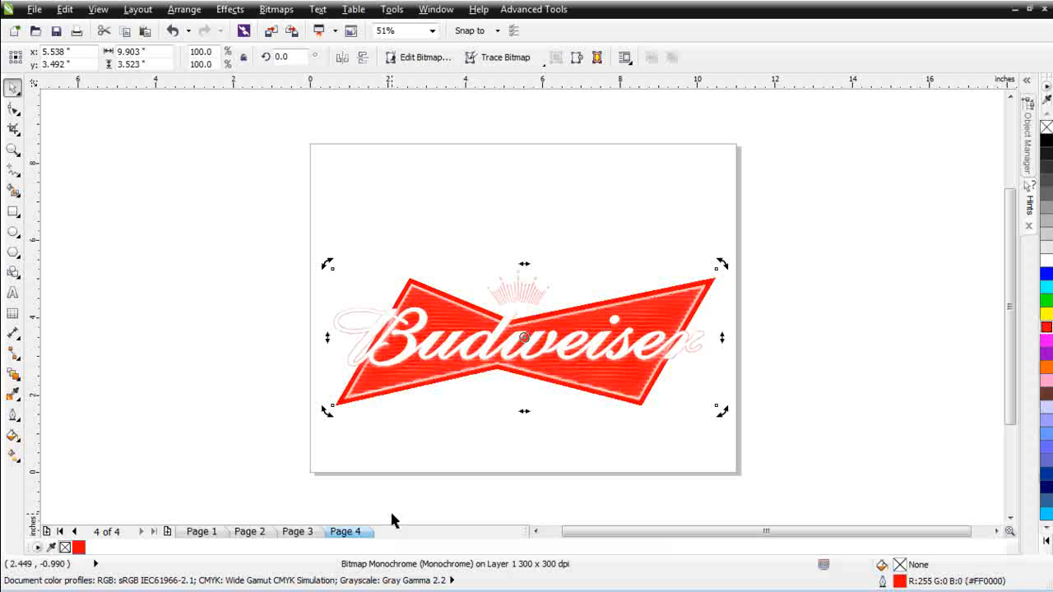
left_click(297, 531)
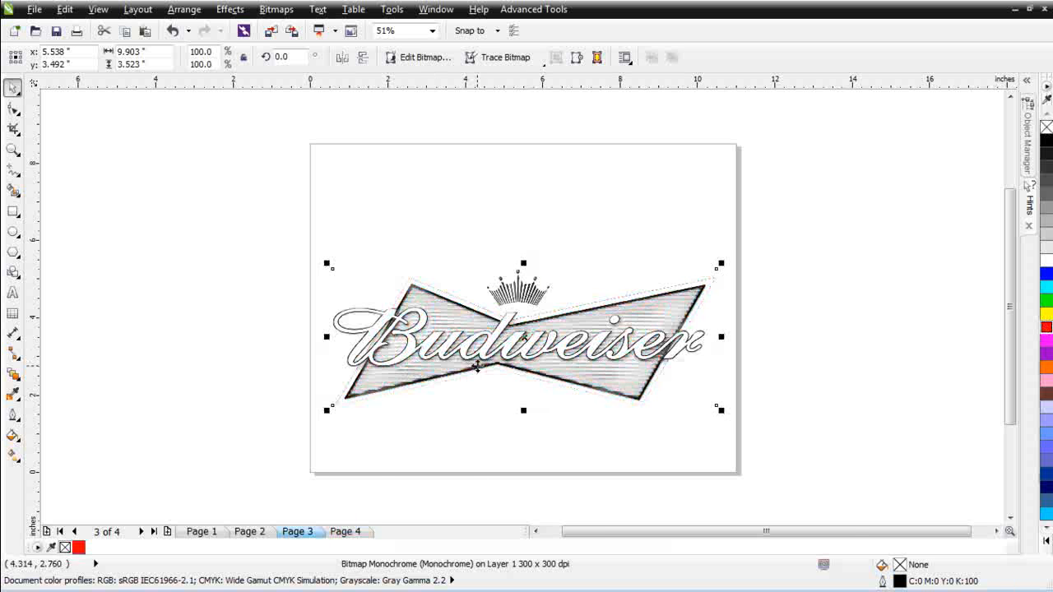
mouse_move(1002, 133)
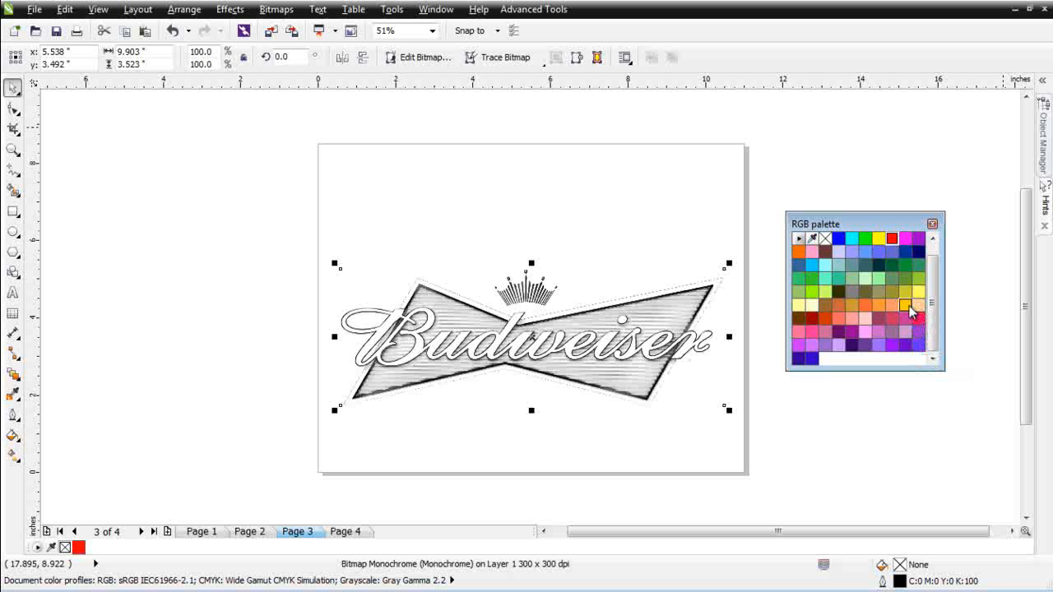
left_click(904, 306)
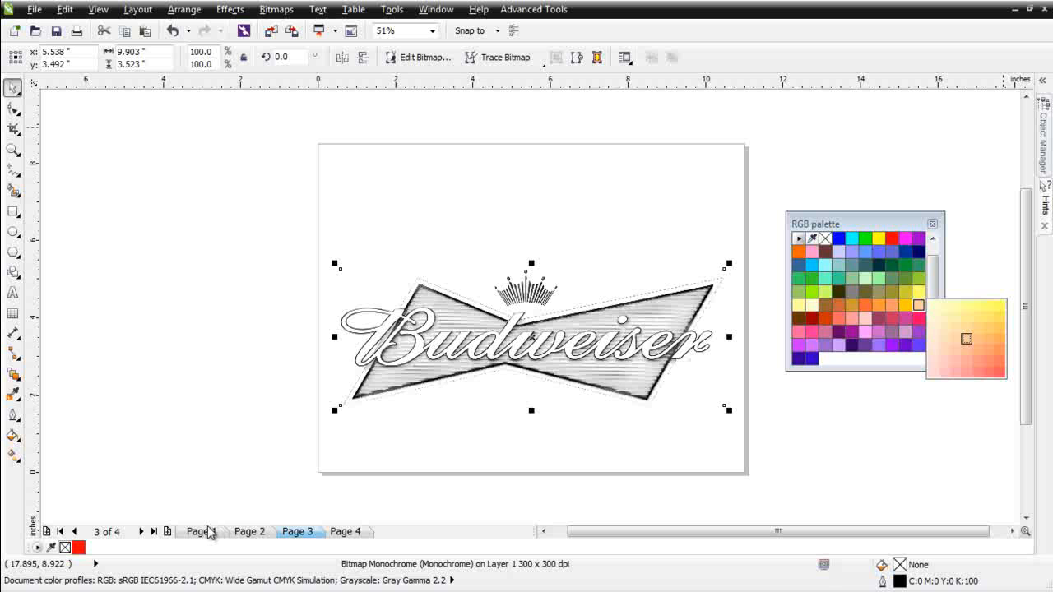
left_click(198, 531)
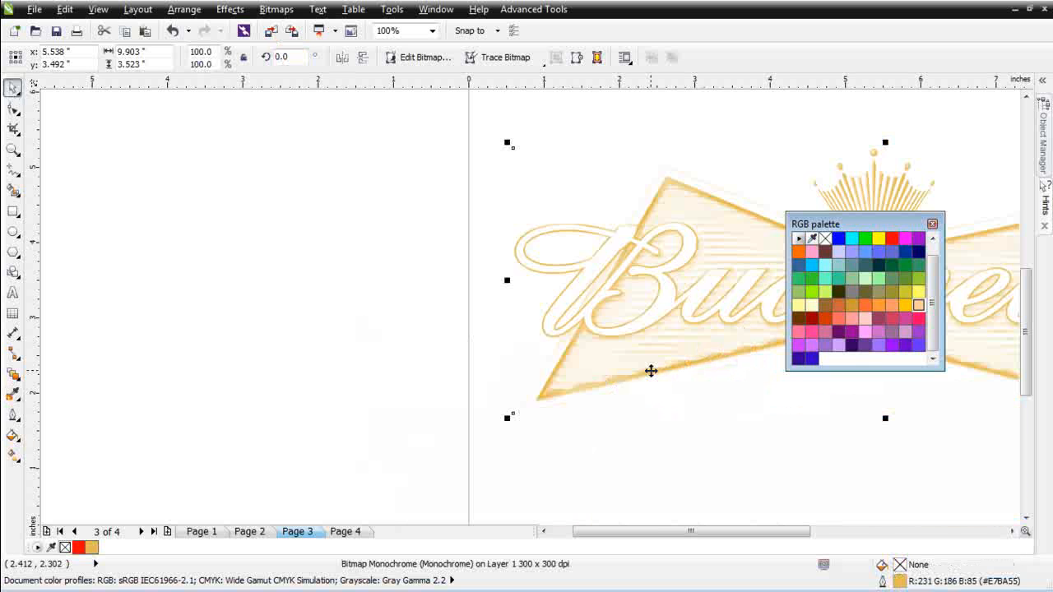
- Compare Page 4's stacked red, tan and black plates against the Page 2 original, zooming 200% then 50%
left_click(345, 531)
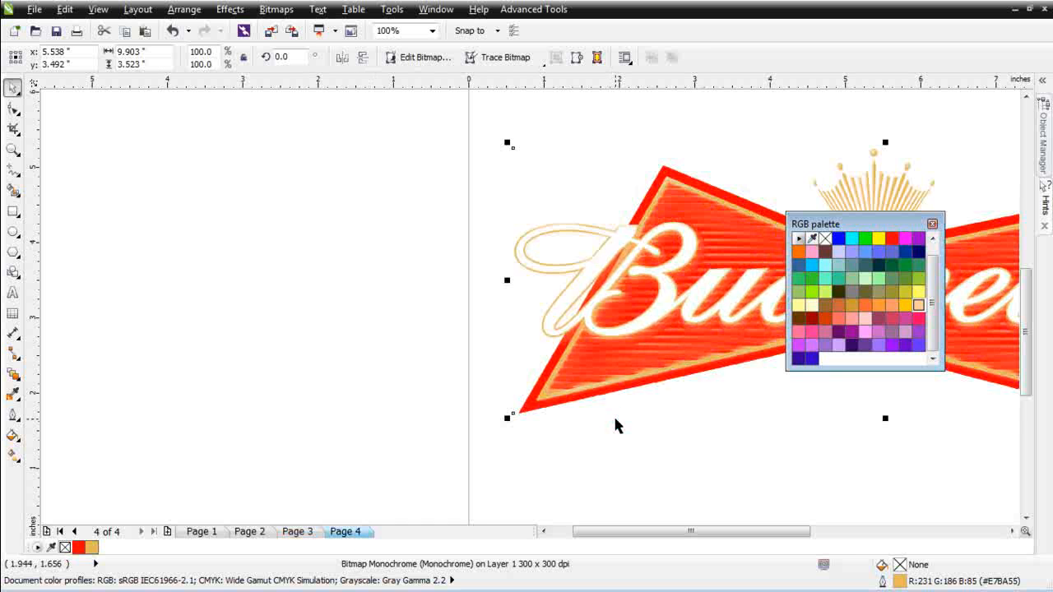
left_click(249, 532)
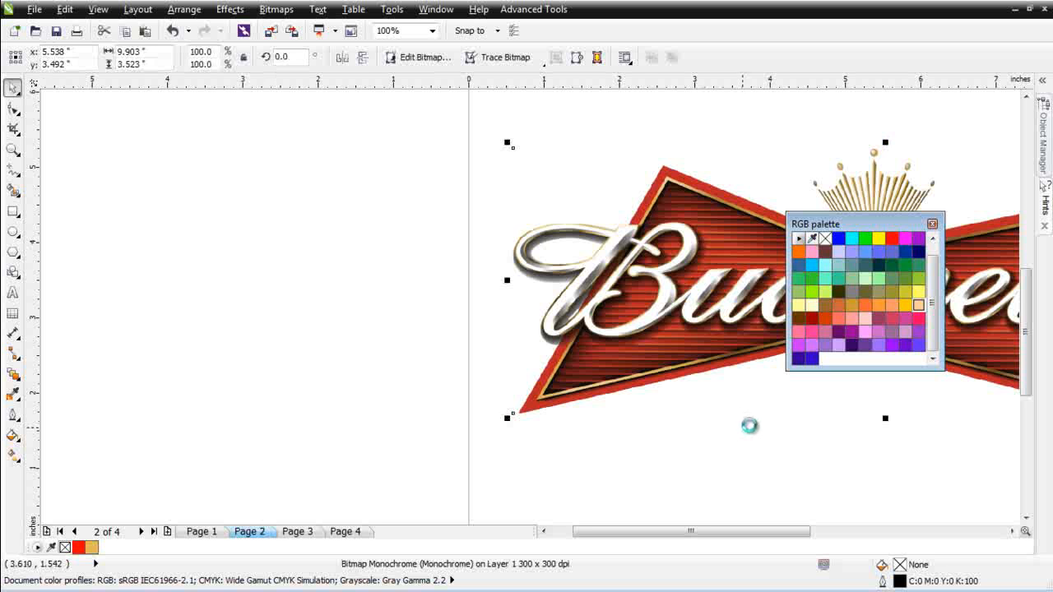
left_click(344, 531)
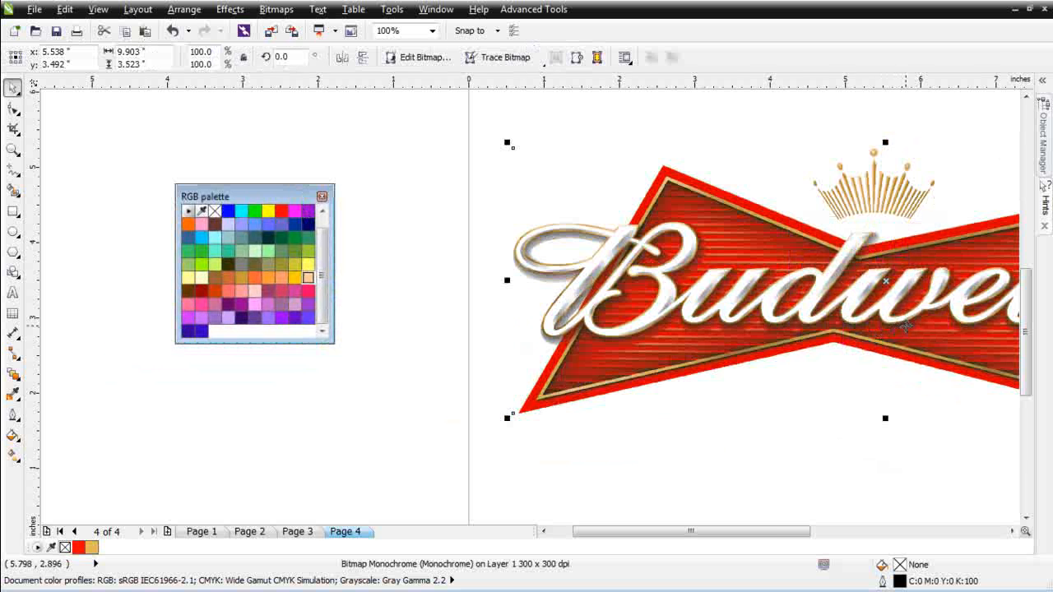
left_click(399, 30)
type("200")
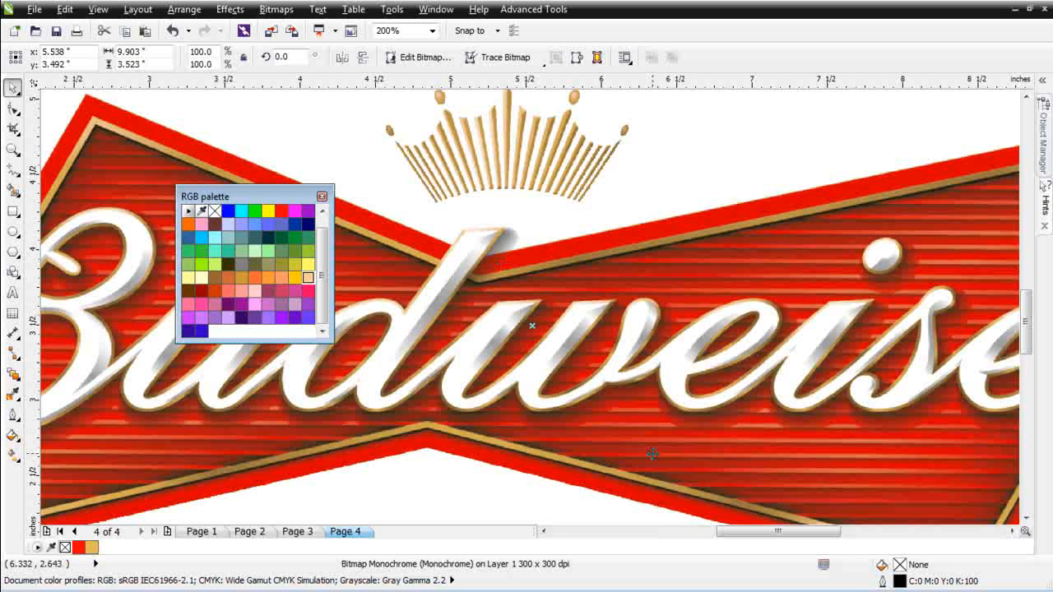
left_click(387, 30)
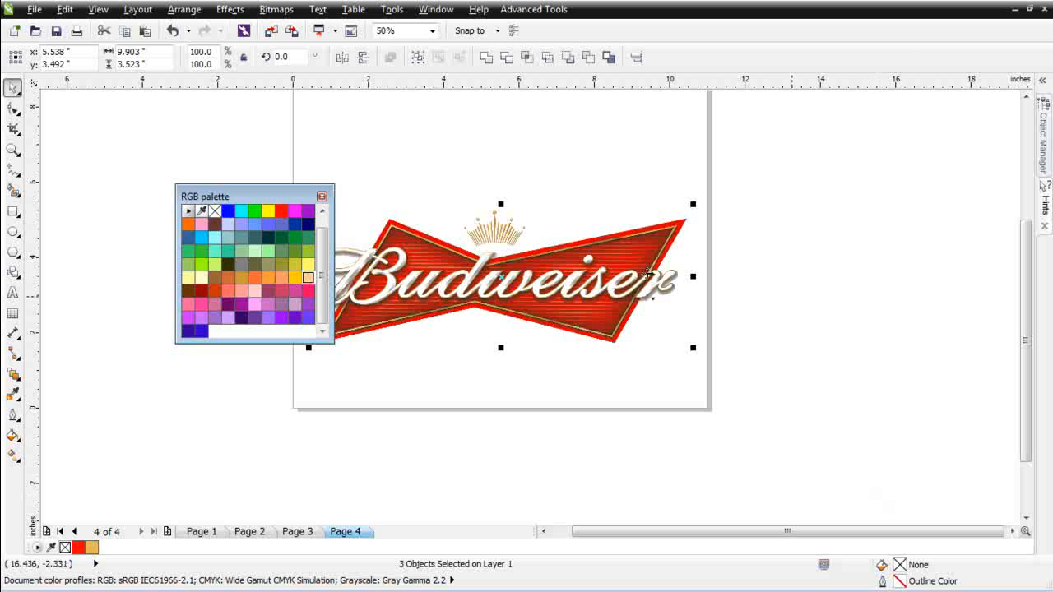
- Set the separated logo beside the original on Page 1, comparing at 100% and 200% zoom
left_click(46, 531)
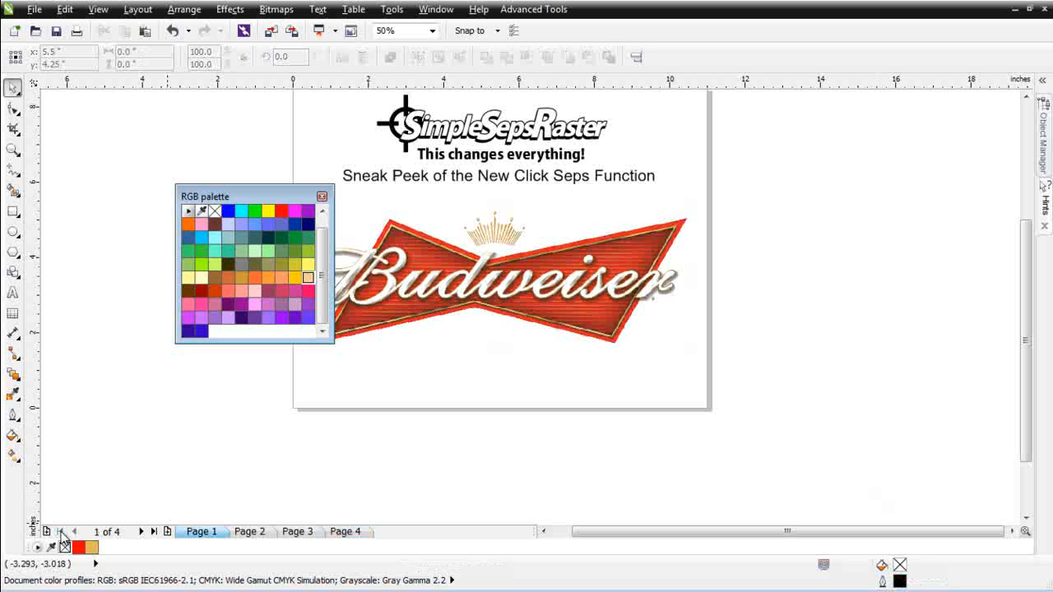
left_click(510, 280)
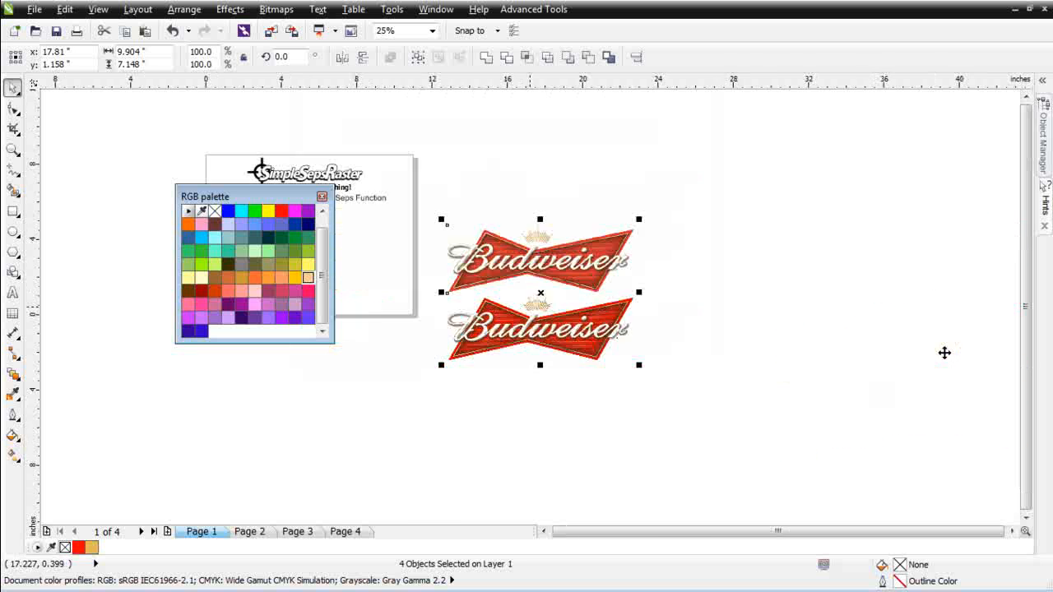
left_click(429, 31)
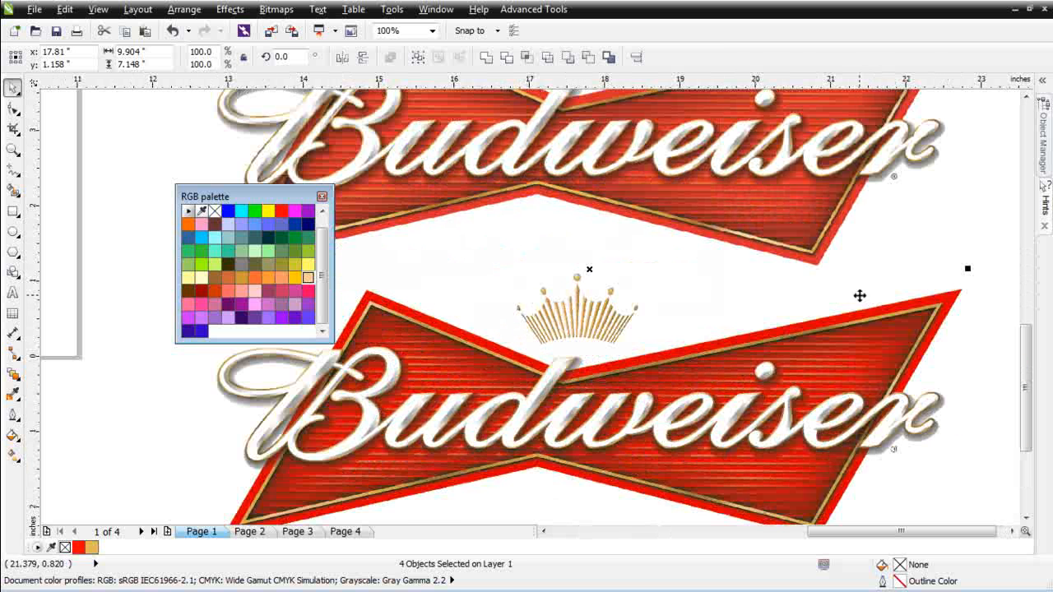
mouse_move(824, 257)
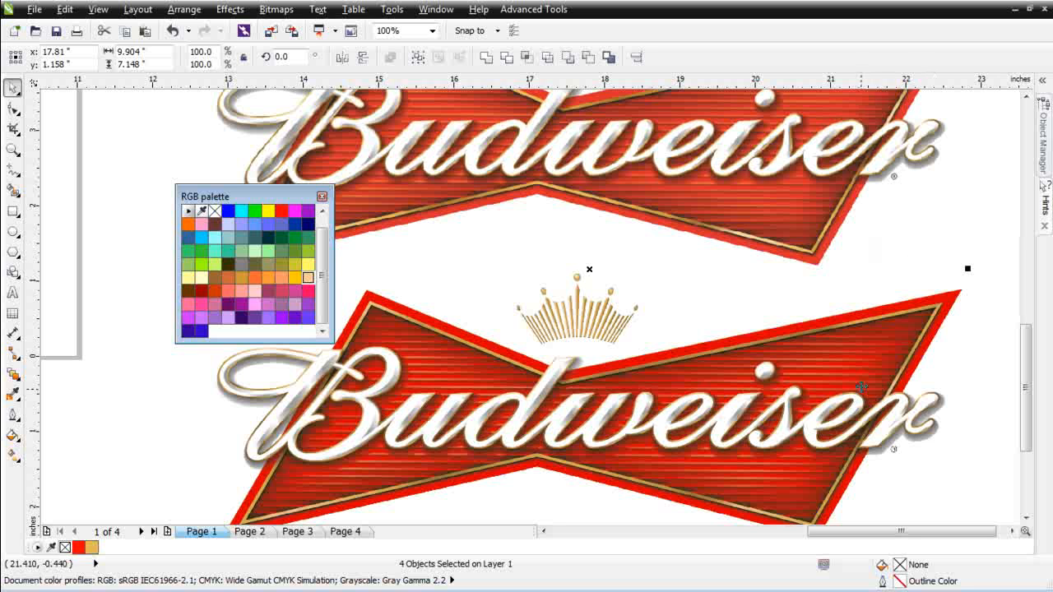
mouse_move(239, 233)
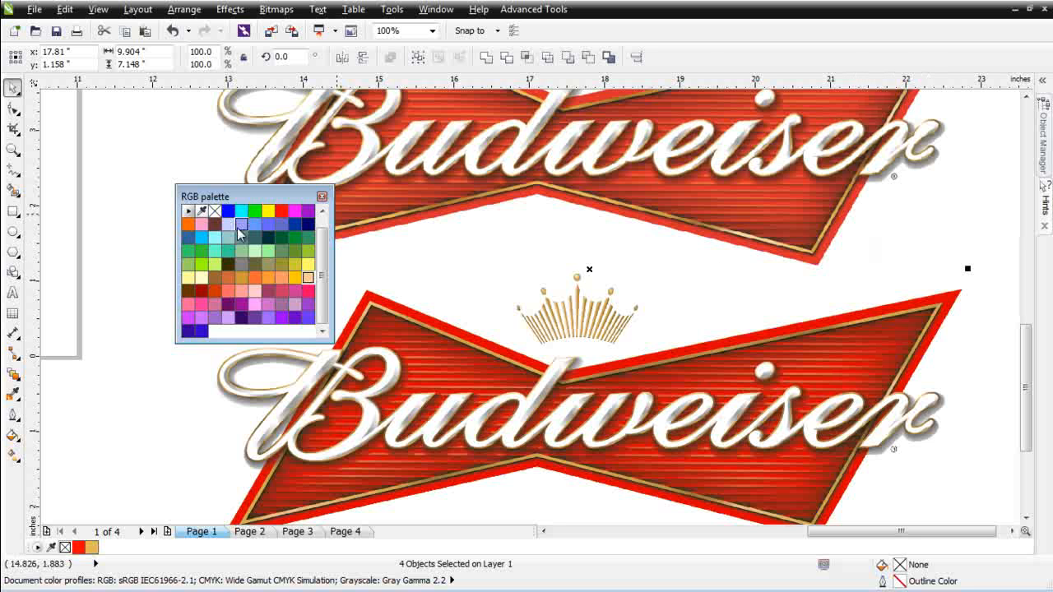
mouse_move(833, 218)
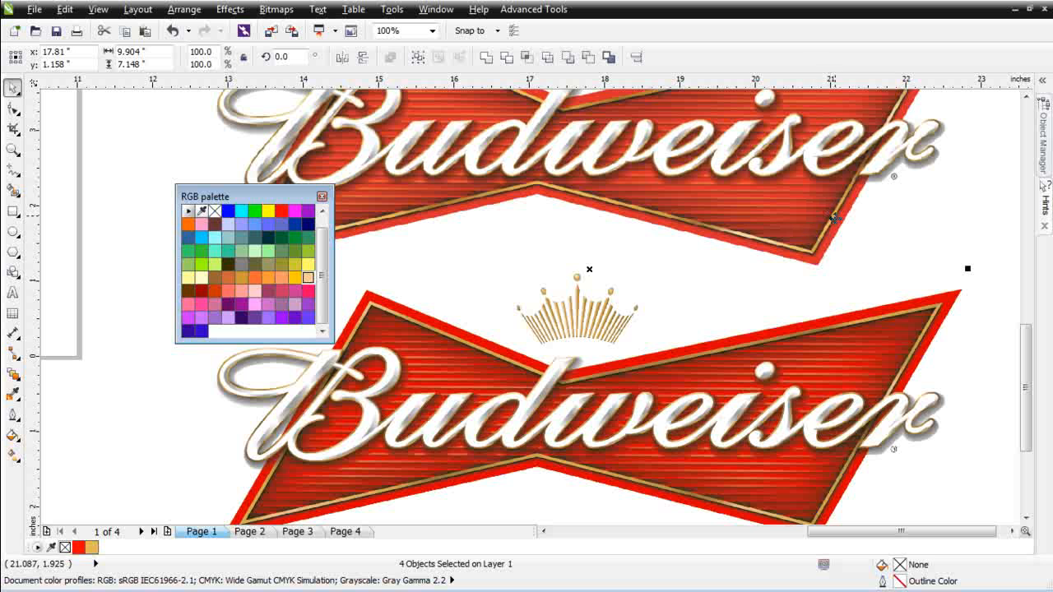
mouse_move(761, 368)
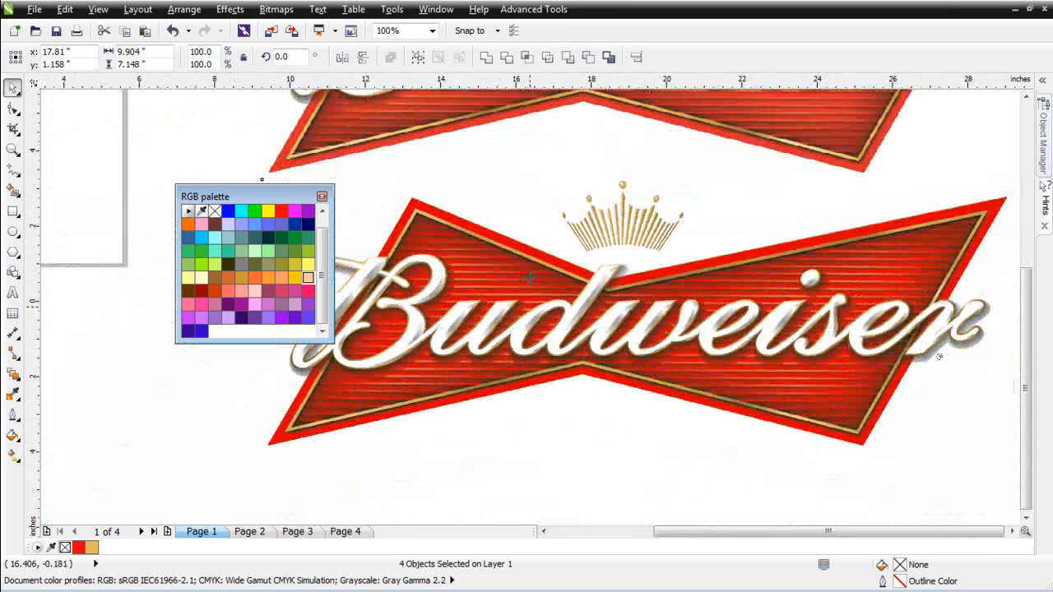
type("200")
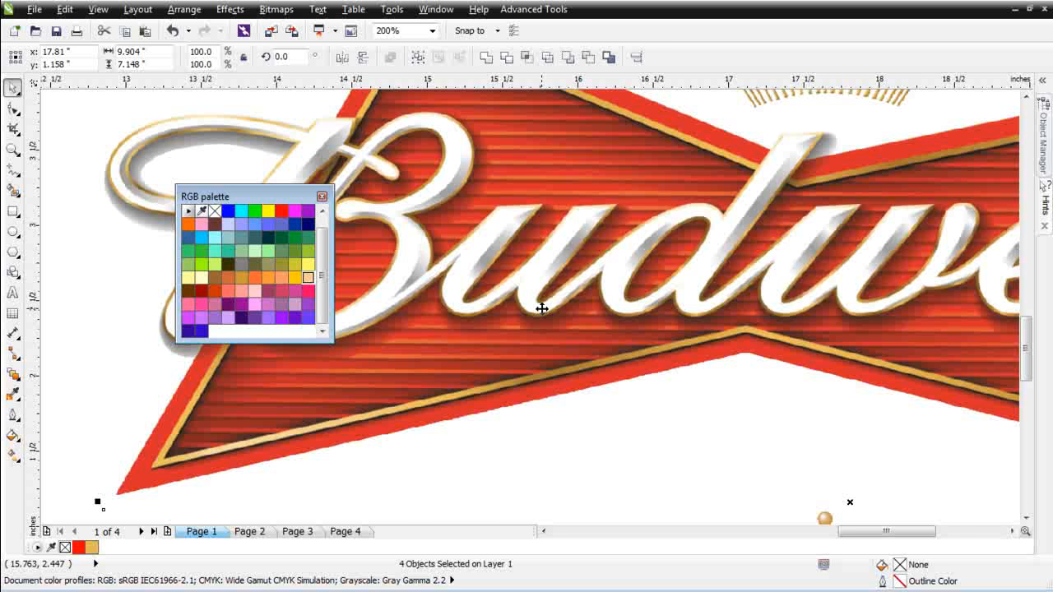
left_click(434, 31)
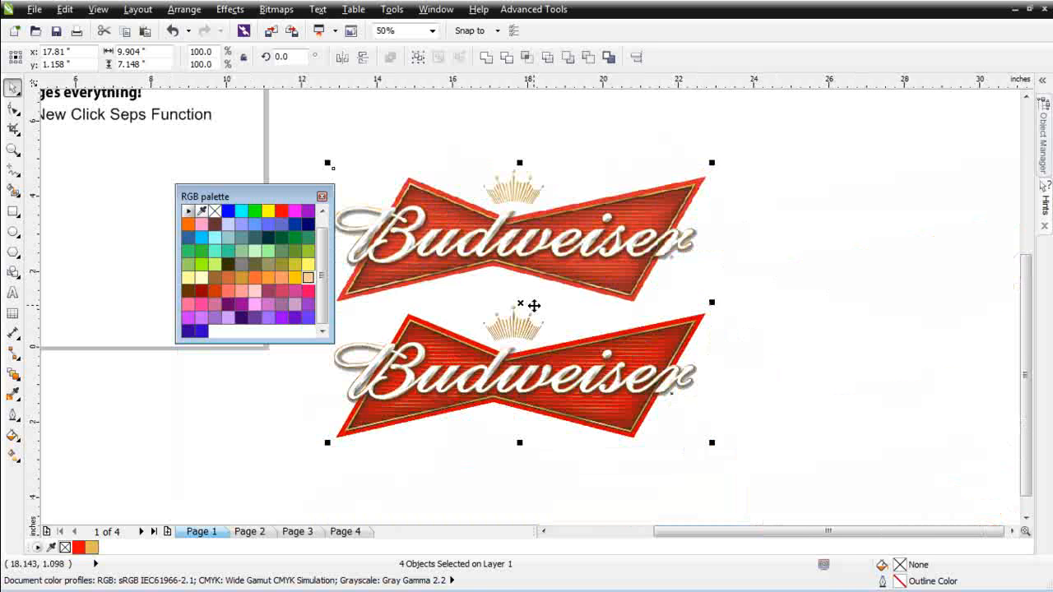
mouse_move(552, 298)
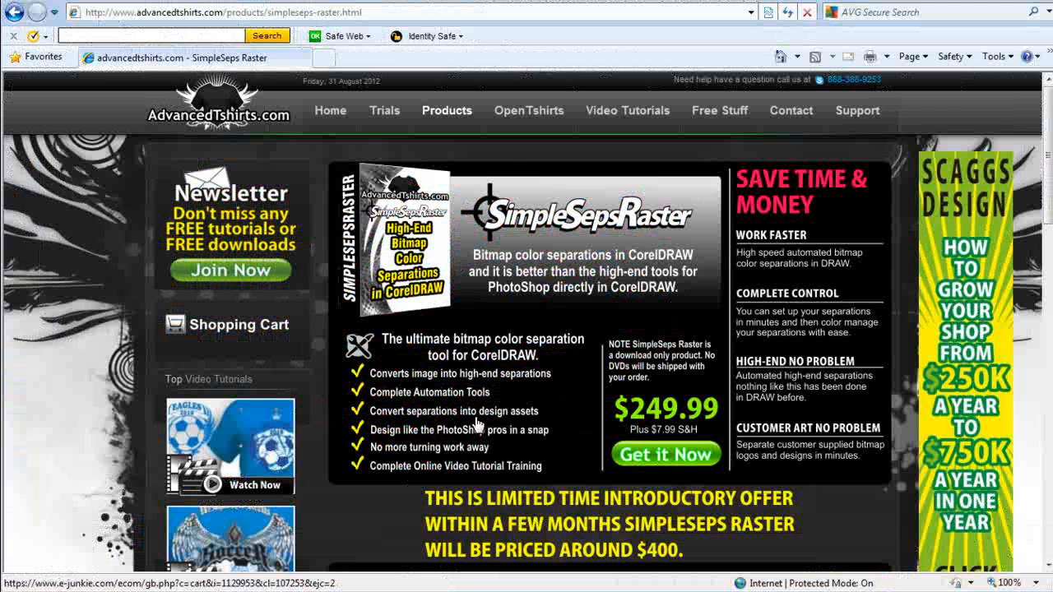
mouse_move(558, 432)
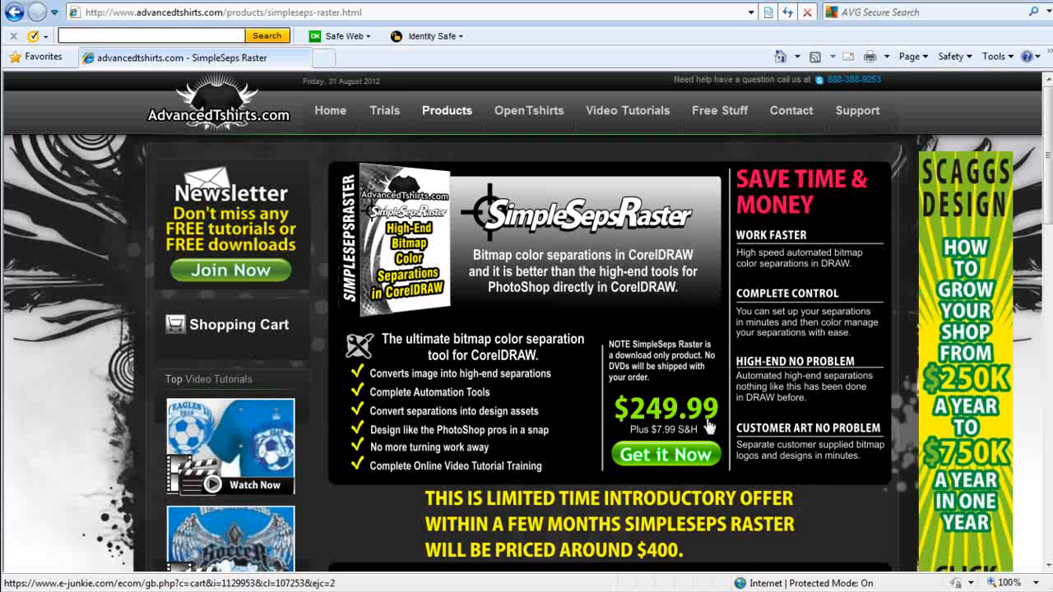
mouse_move(703, 426)
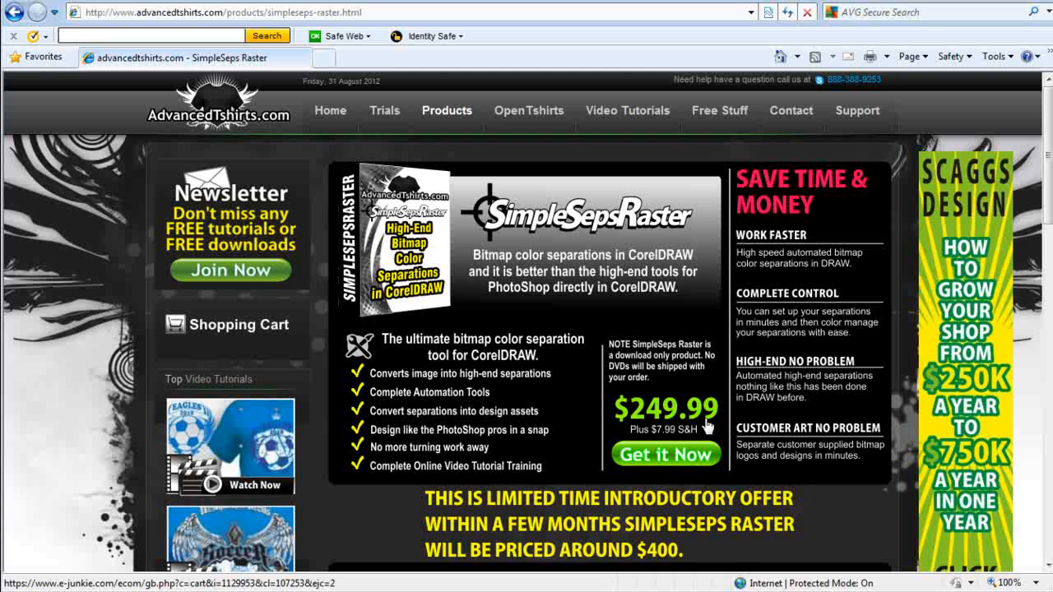
mouse_move(723, 410)
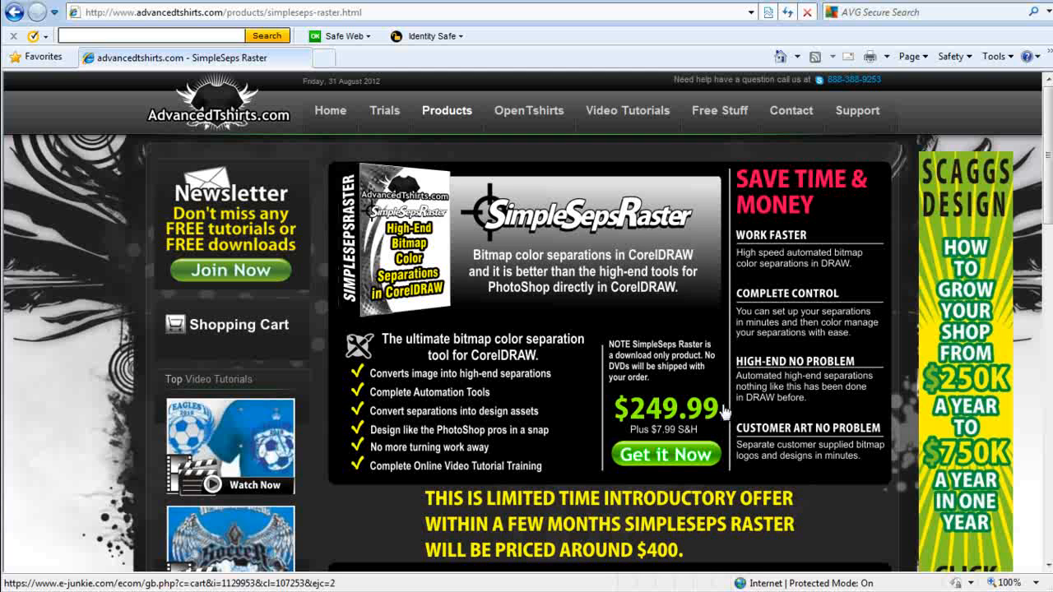